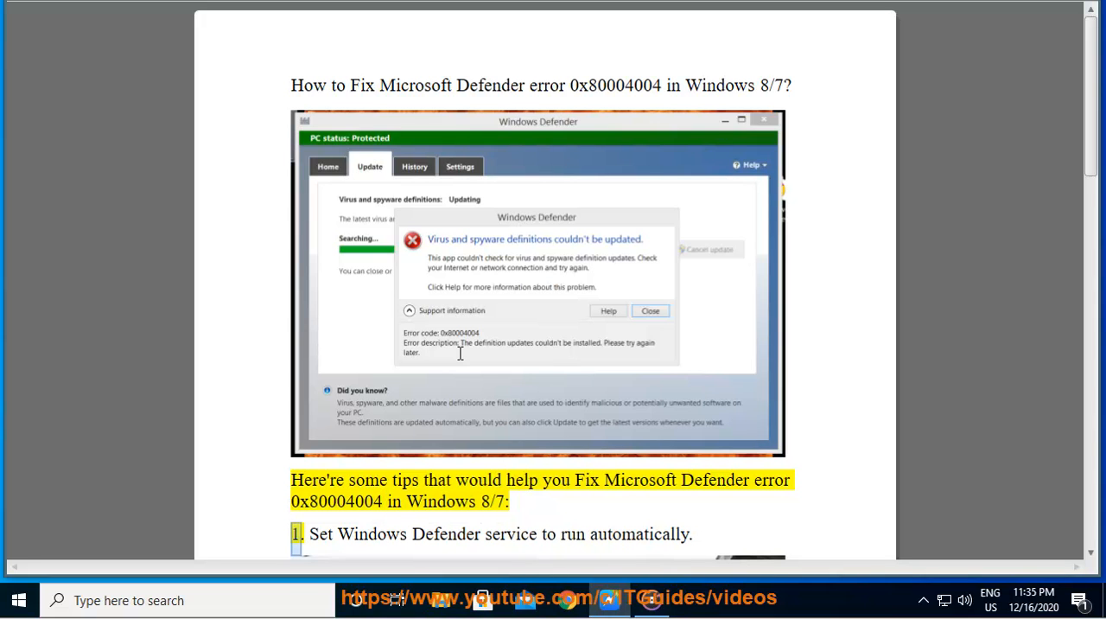
Step: Read tip 1 on running the Defender service automatically, then launch Services from Windows search
scroll(down, 3)
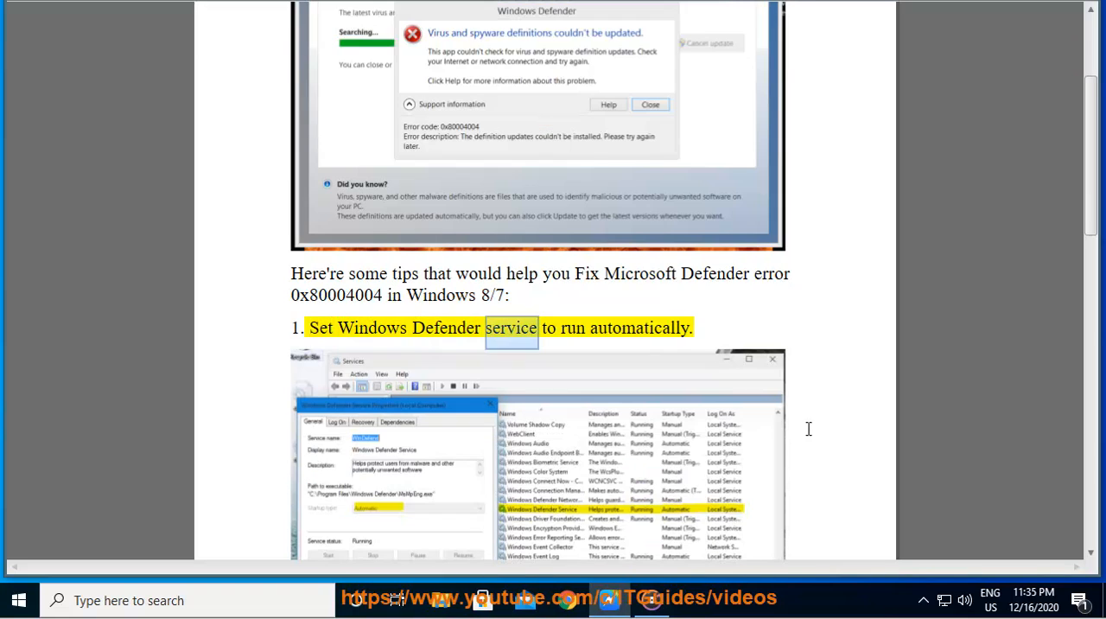
scroll(down, 3)
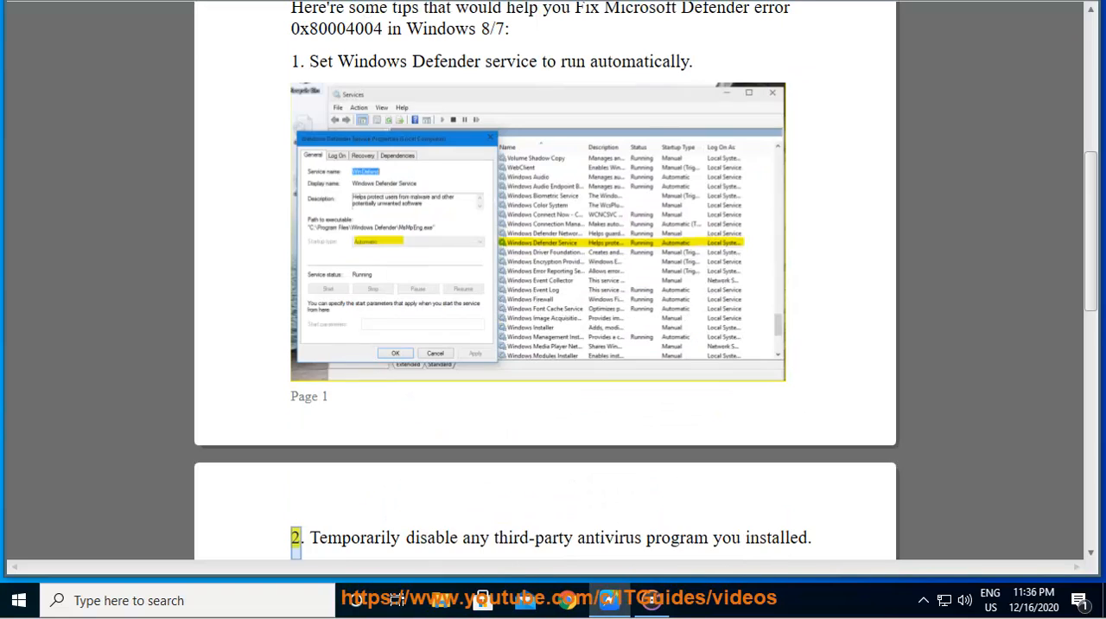
click(188, 599)
text(SE)
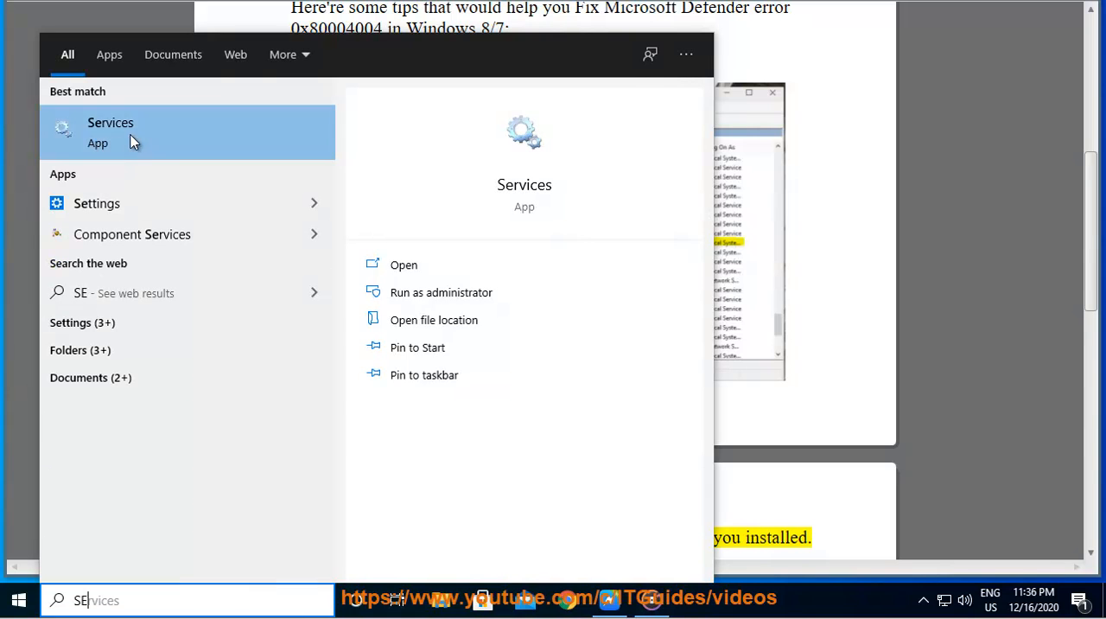
click(403, 264)
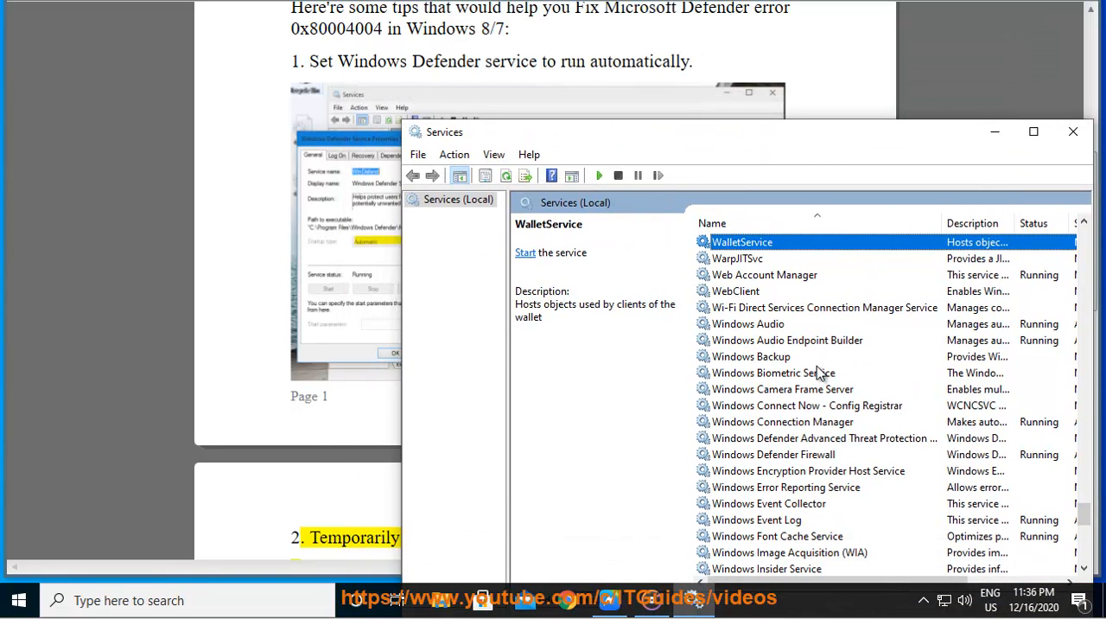
Step: Locate Windows Defender Advanced Threat Protection Service and open its context menu
click(737, 258)
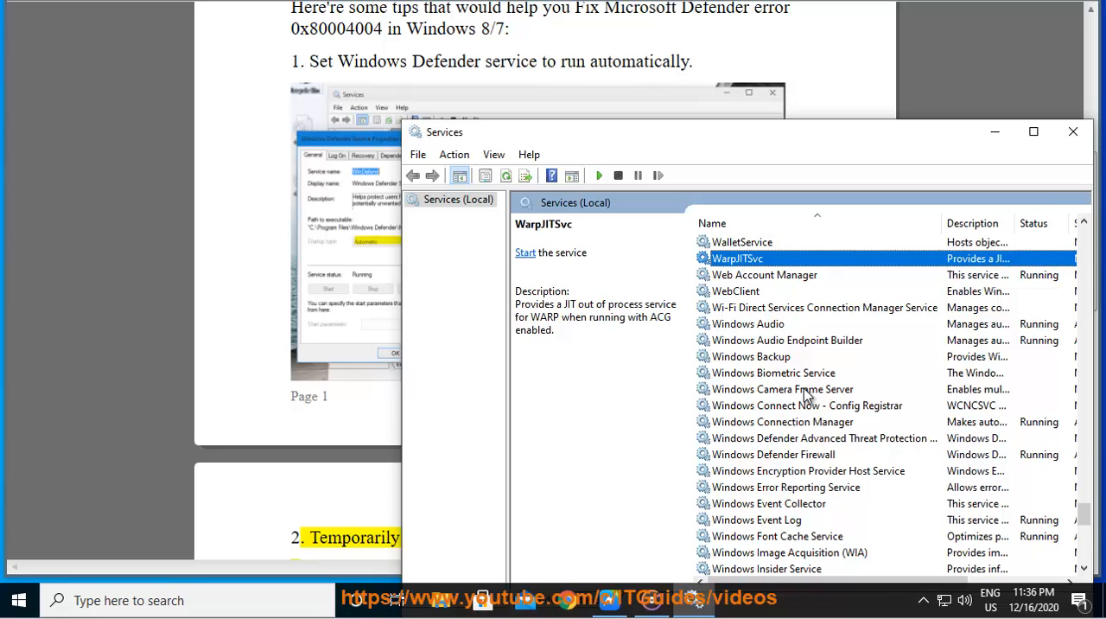
click(823, 438)
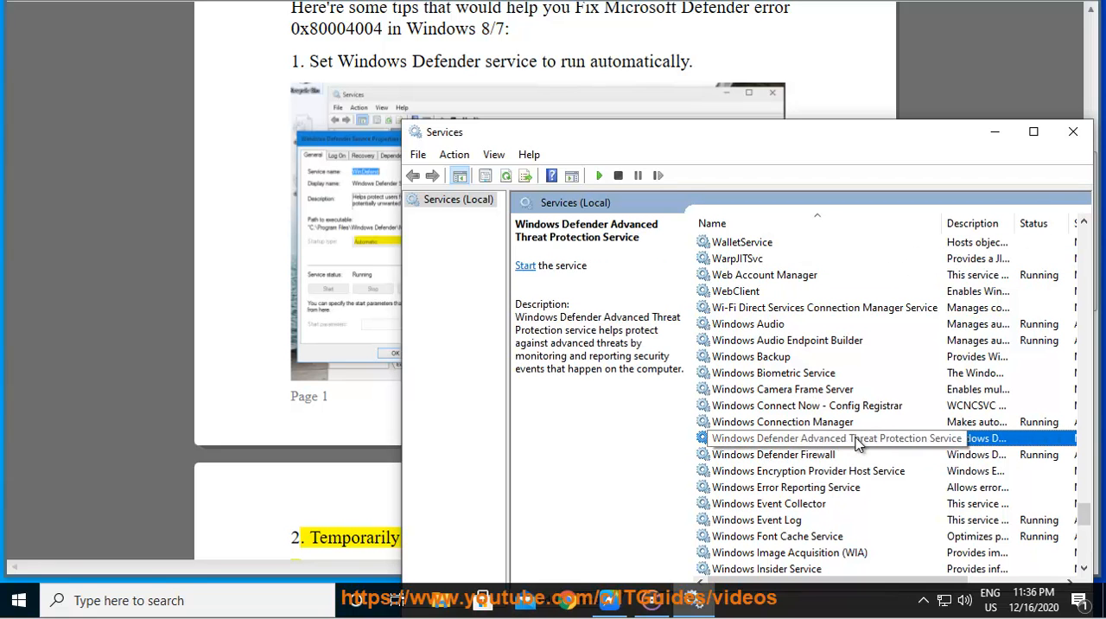
right_click(836, 438)
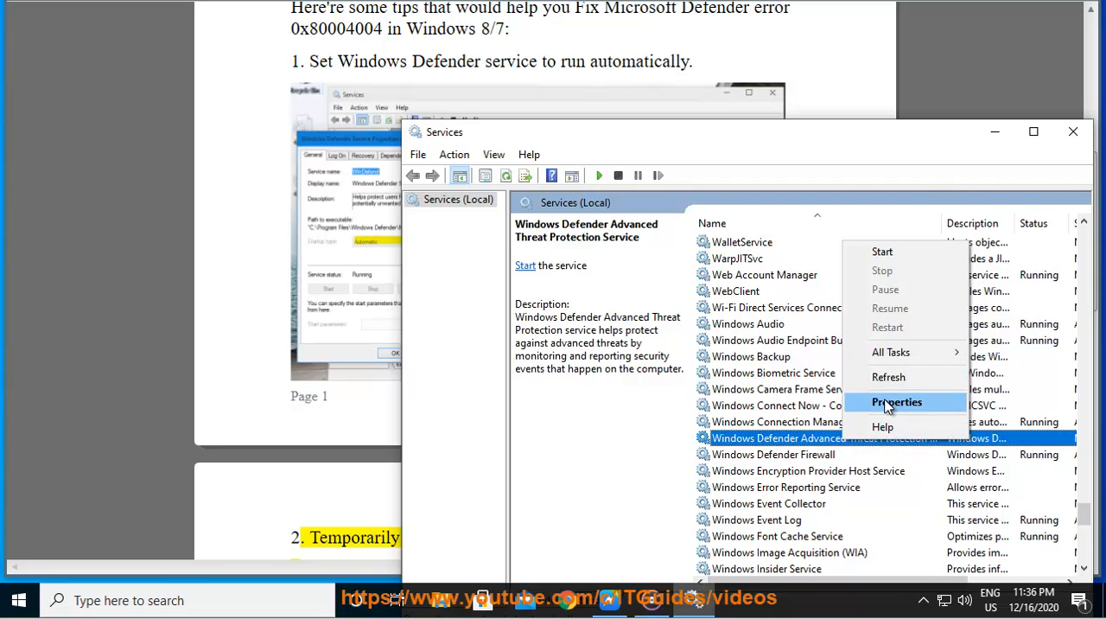
Step: Set the Defender Advanced Threat Protection Service startup type to Automatic in Properties
click(895, 402)
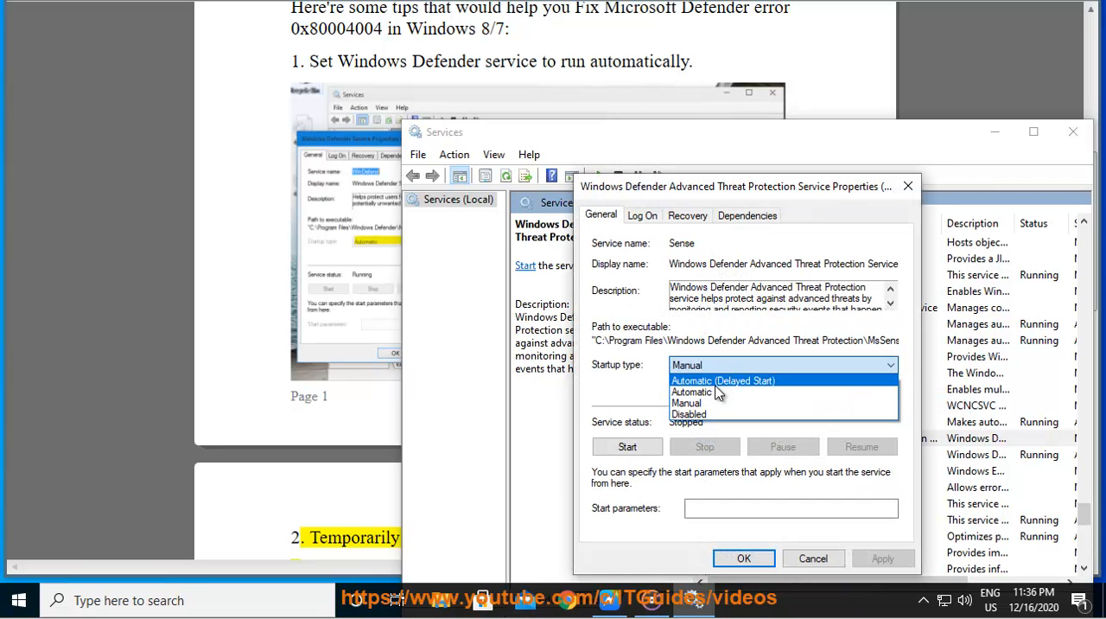
click(691, 391)
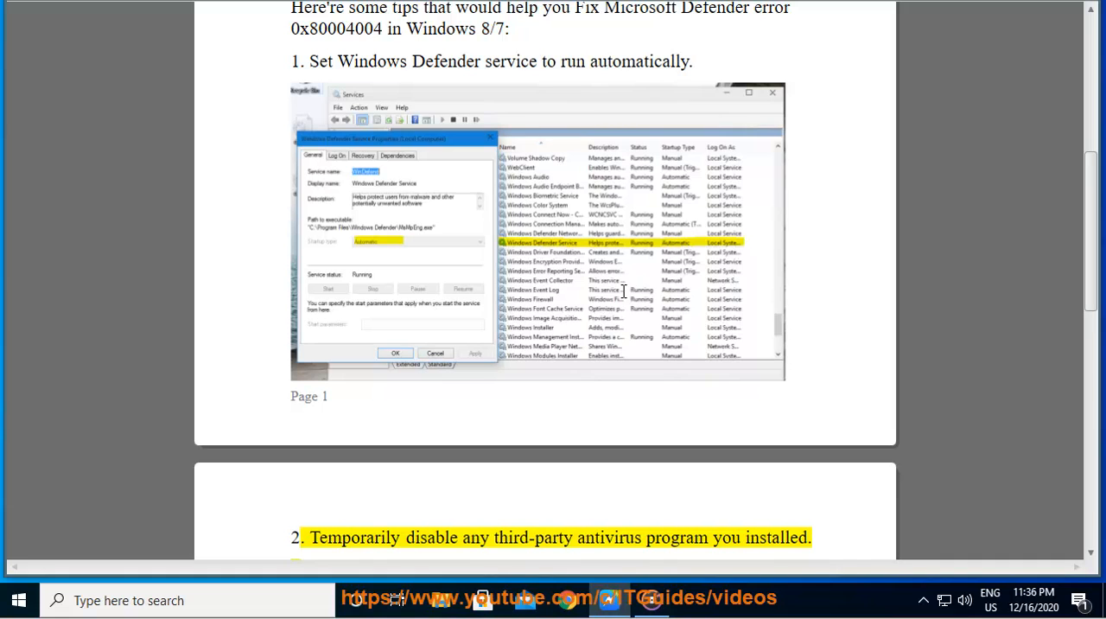
mouse_move(705, 430)
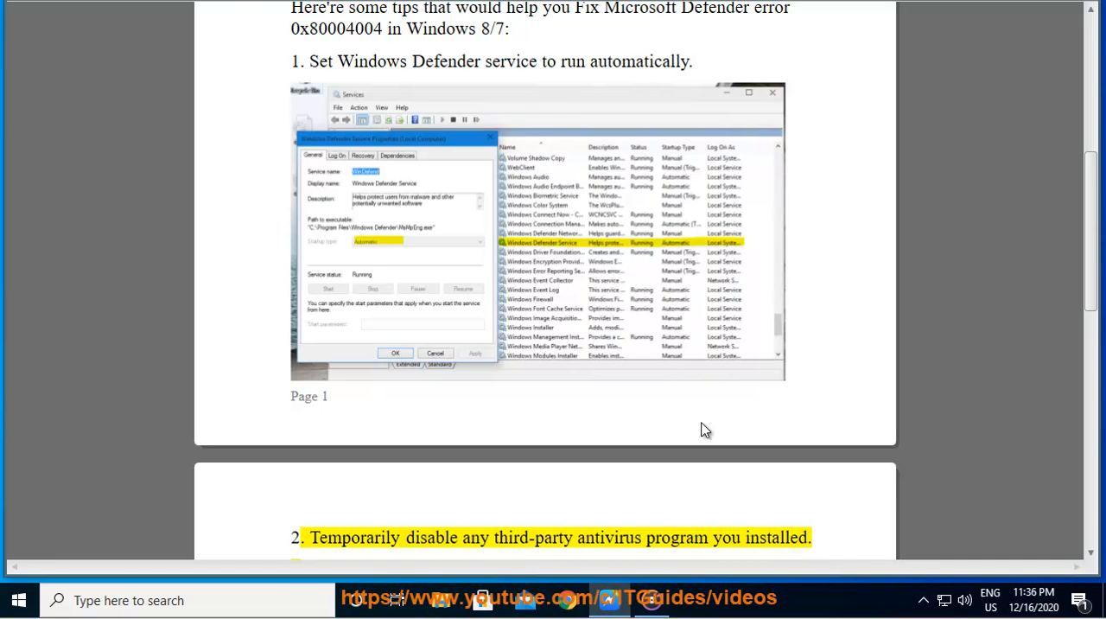
Step: Read tip 3 on updating Defender via command line, then search for 'Command Prompt'
scroll(down, 3)
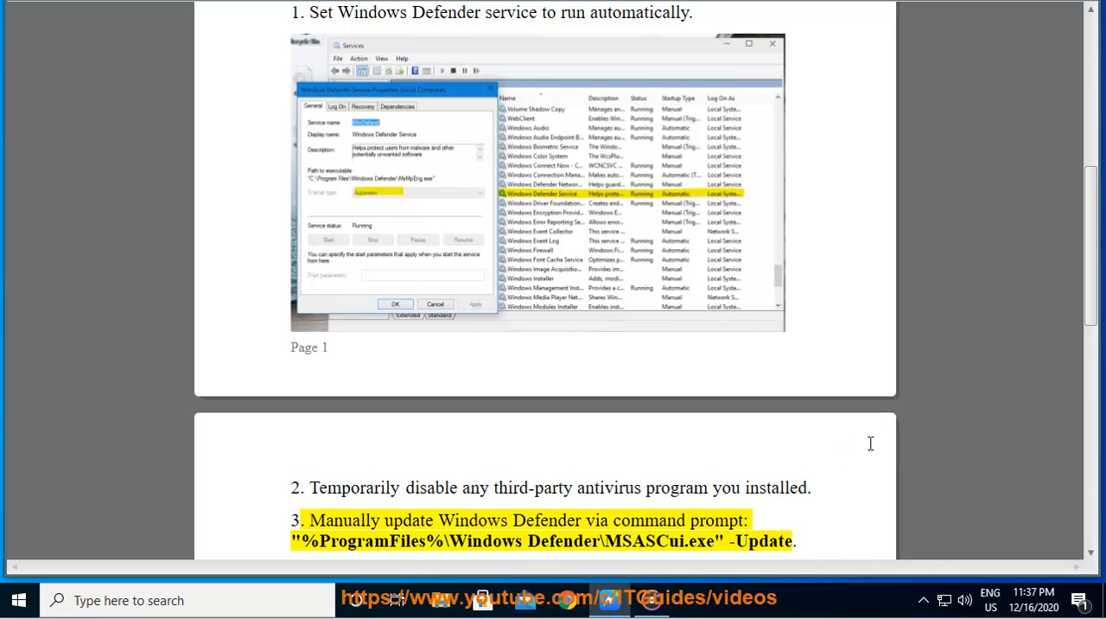
double_click(649, 520)
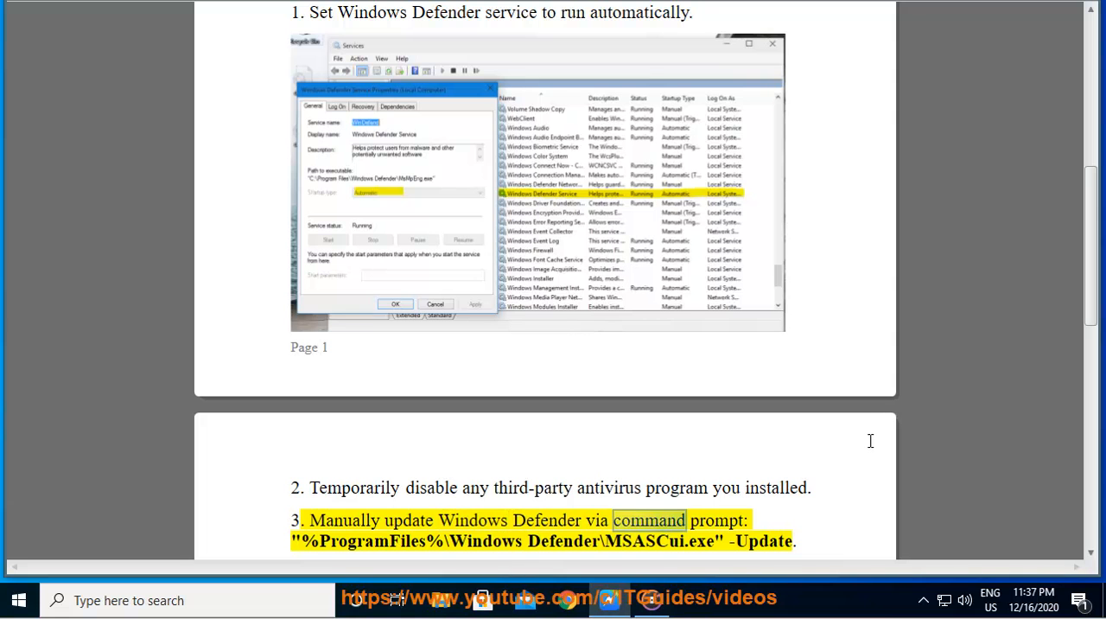
scroll(down, 3)
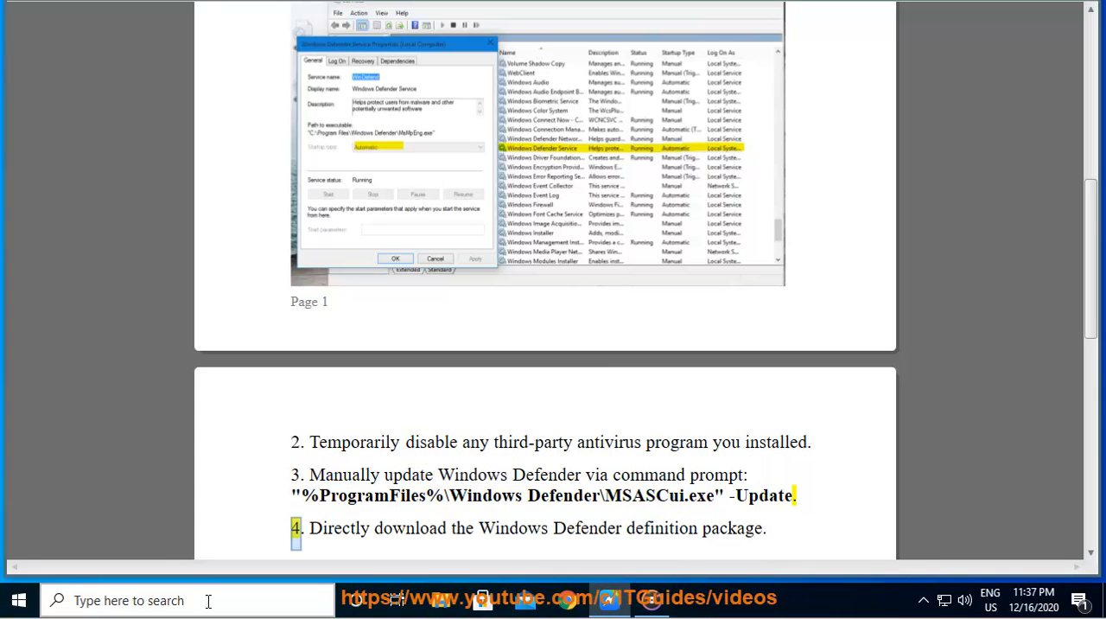
text(Command Prompt)
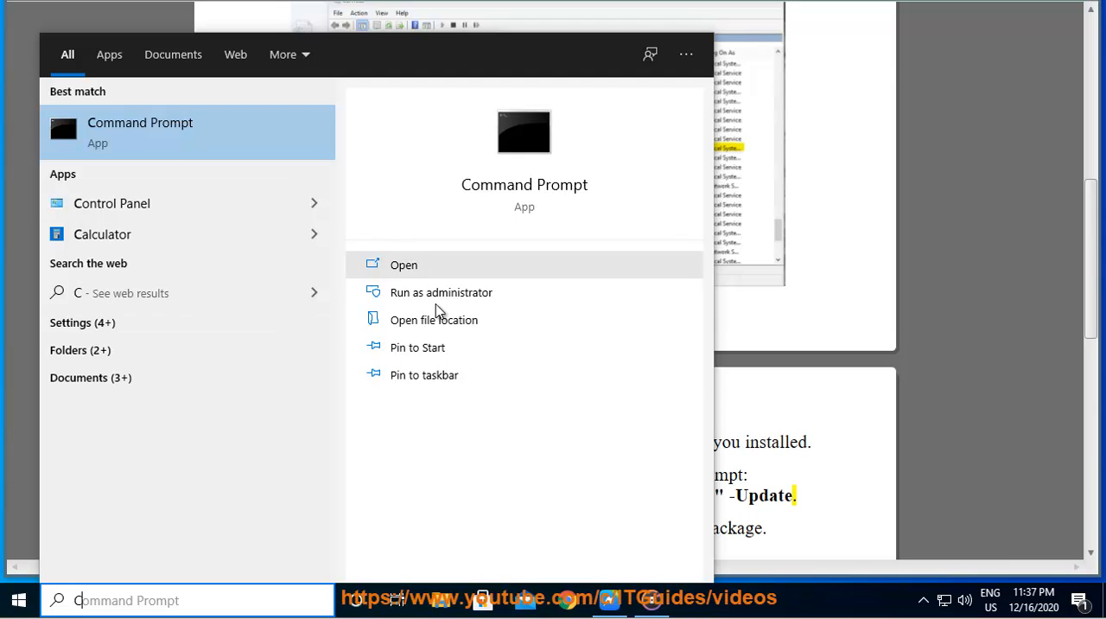